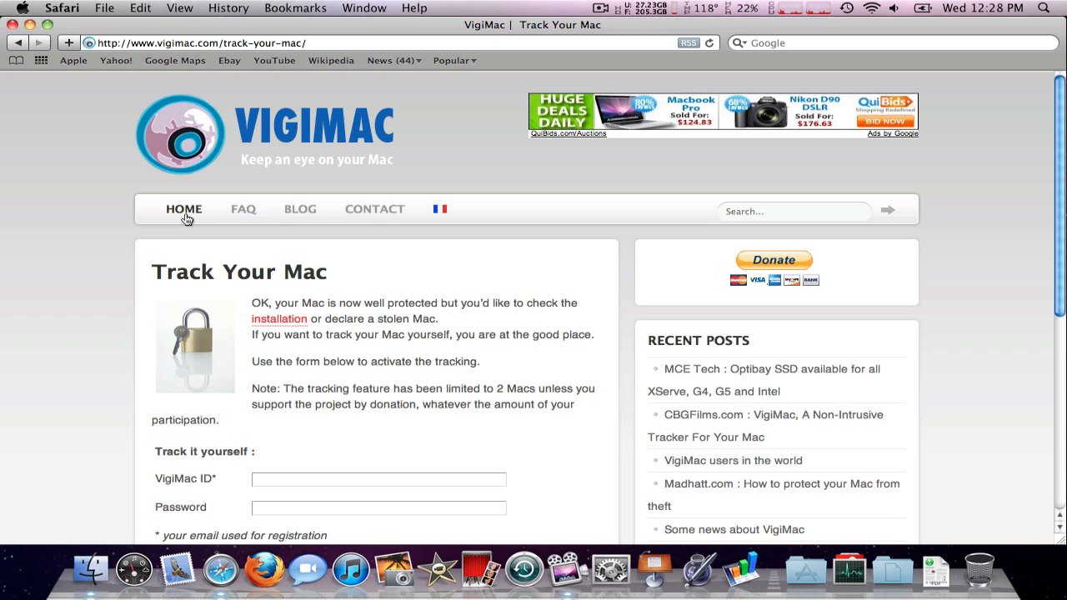
# Scroll down the Track Your Mac page toward the site navigation
pyautogui.scroll(-3)
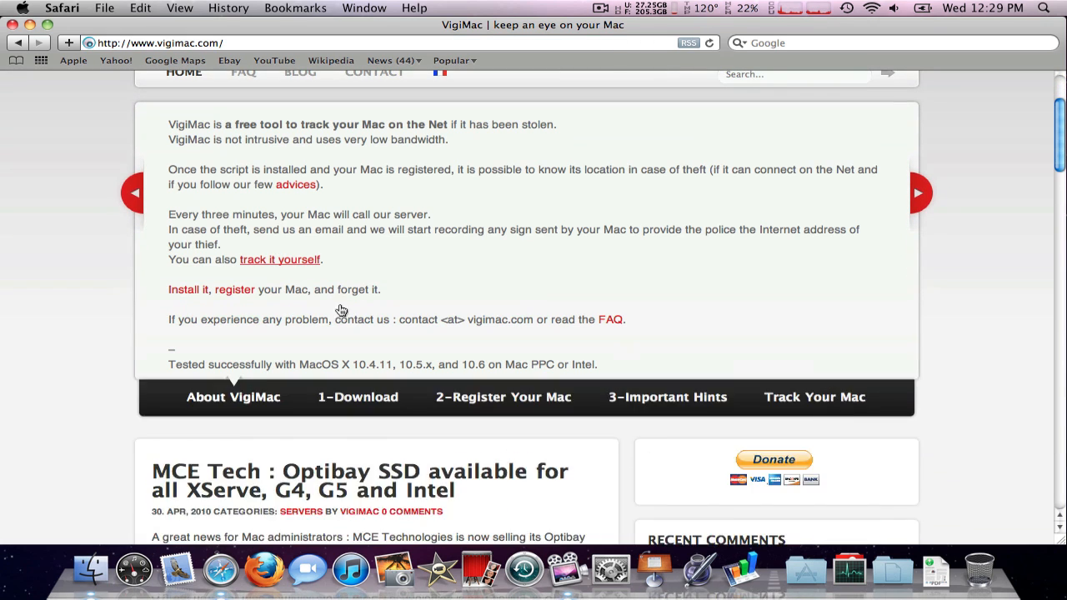
# Show the 1-Download step with the Install VigiMac 1.0.1 package
pyautogui.click(357, 396)
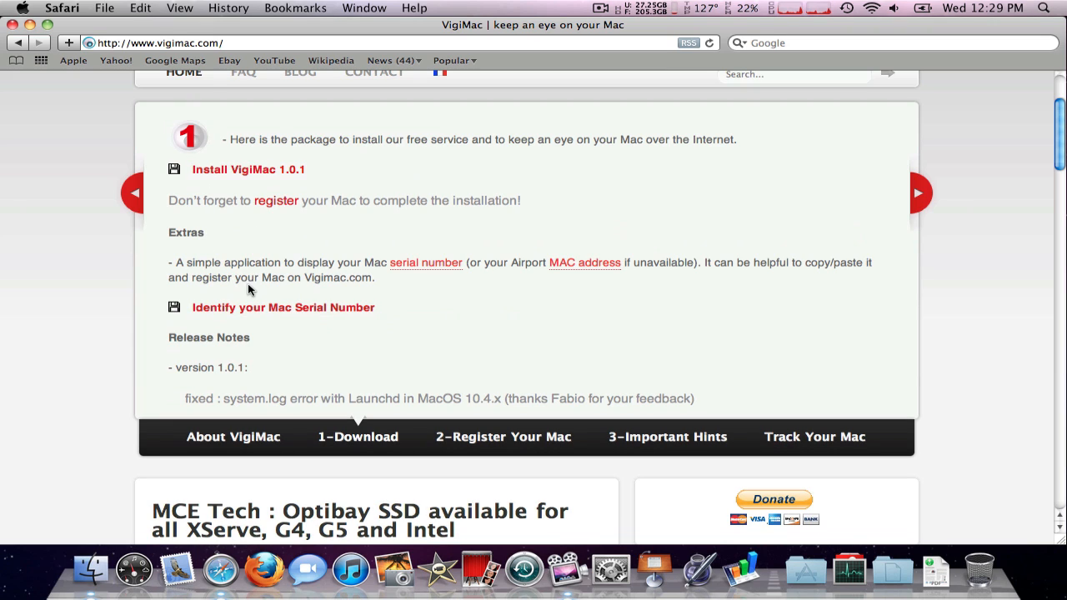
pyautogui.moveTo(266, 315)
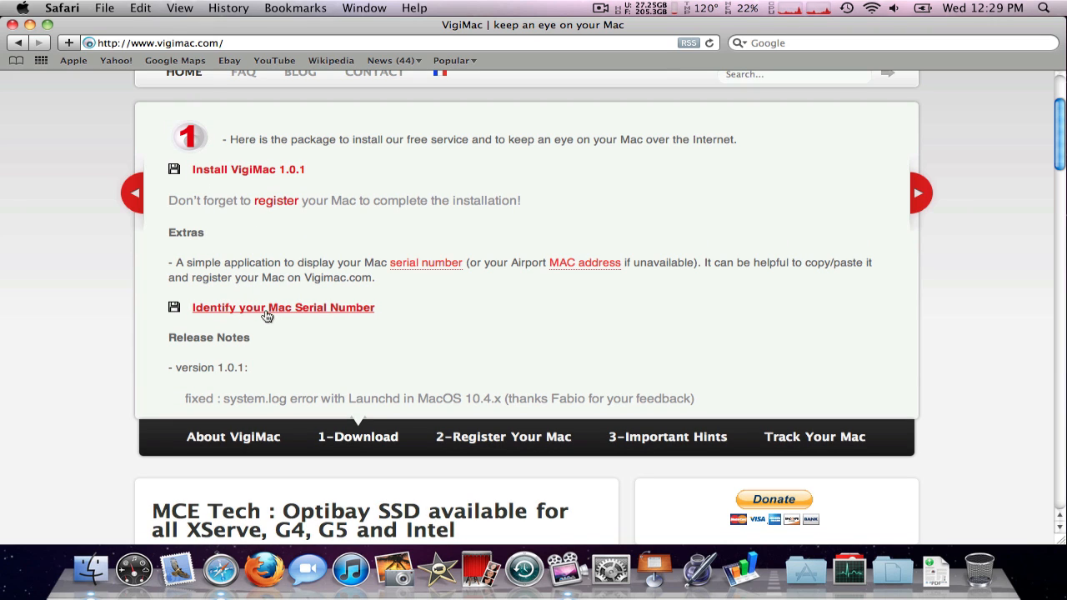
pyautogui.moveTo(267, 180)
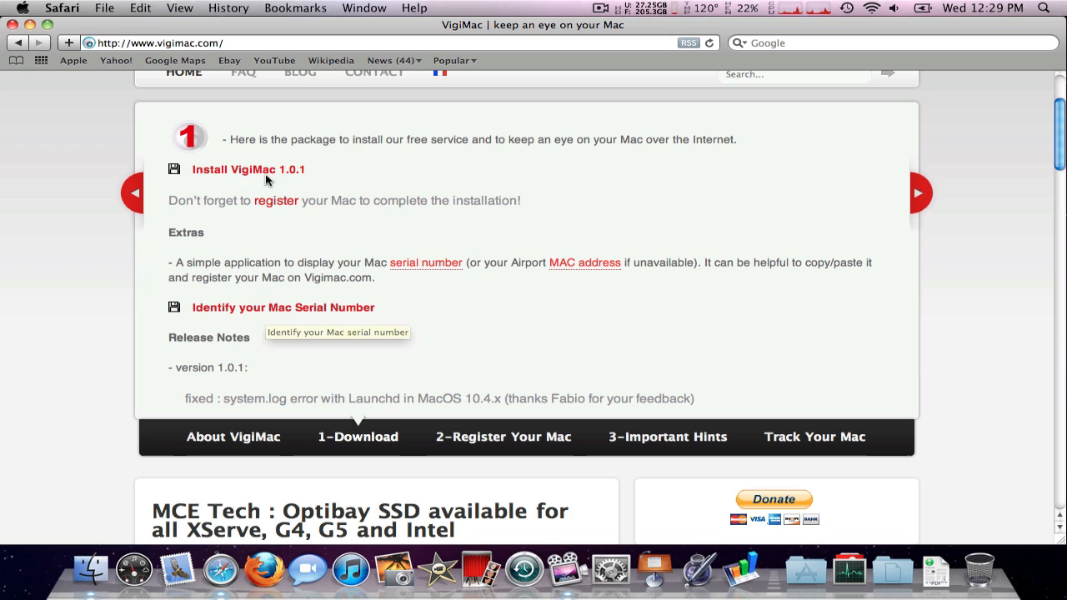
pyautogui.moveTo(267, 173)
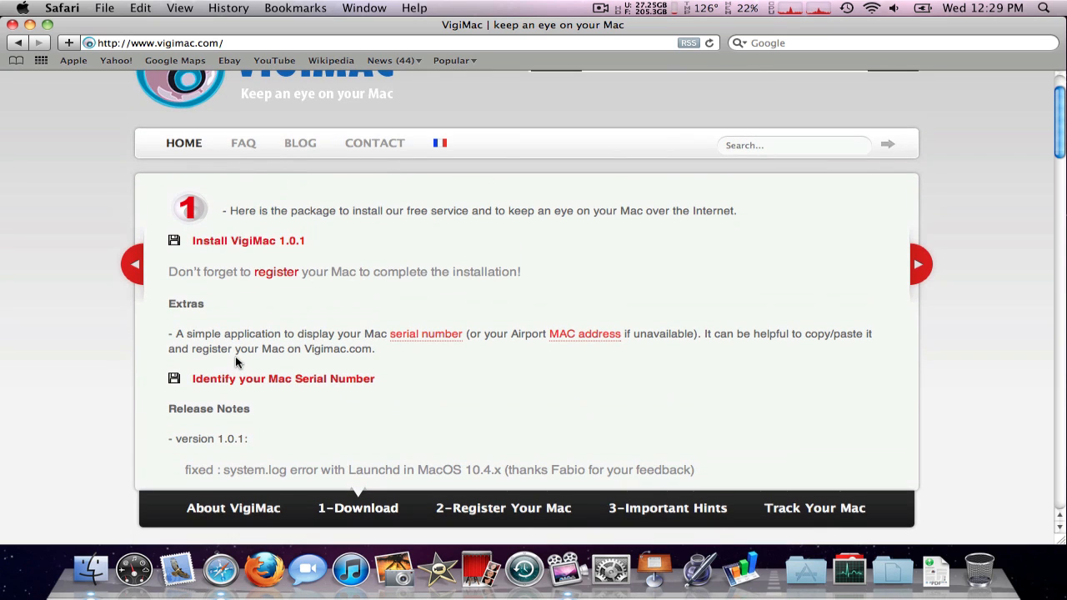
pyautogui.moveTo(574, 400)
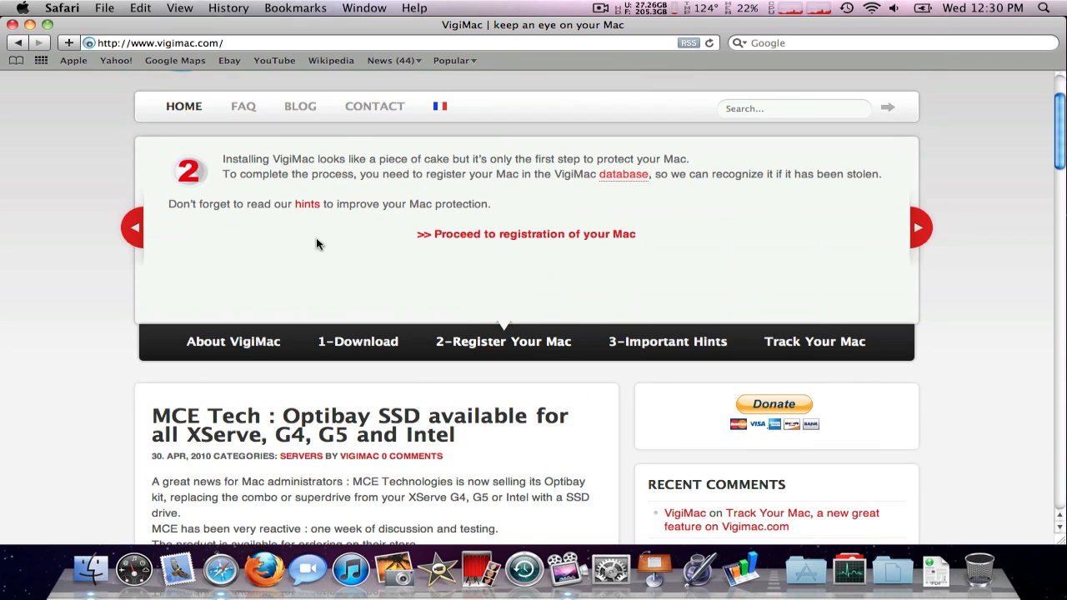
# View the Register your Mac form, then go back to the About VigiMac overview
pyautogui.click(527, 234)
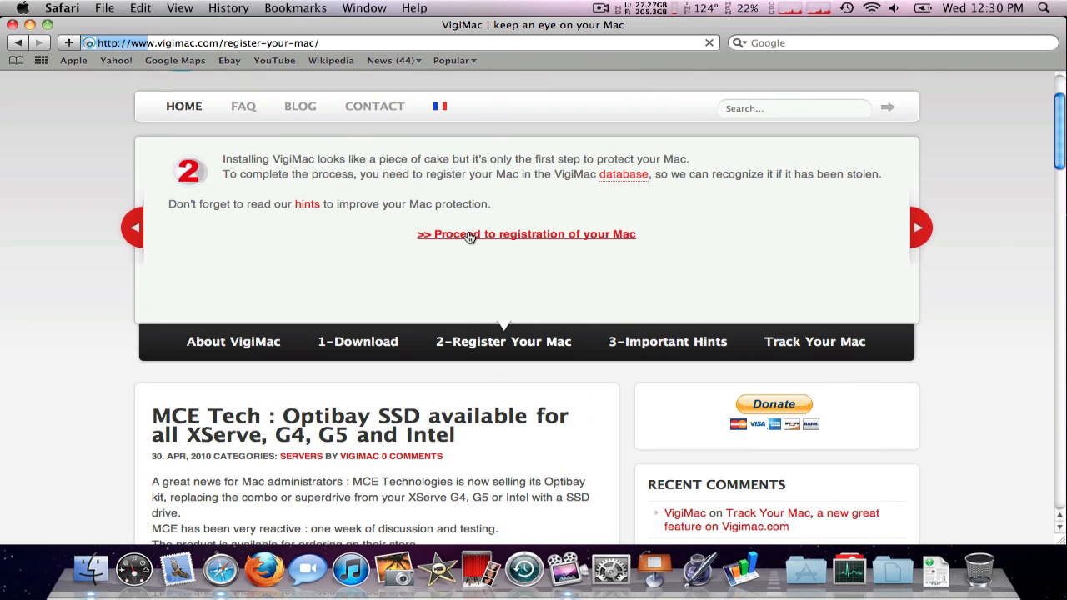
pyautogui.click(527, 233)
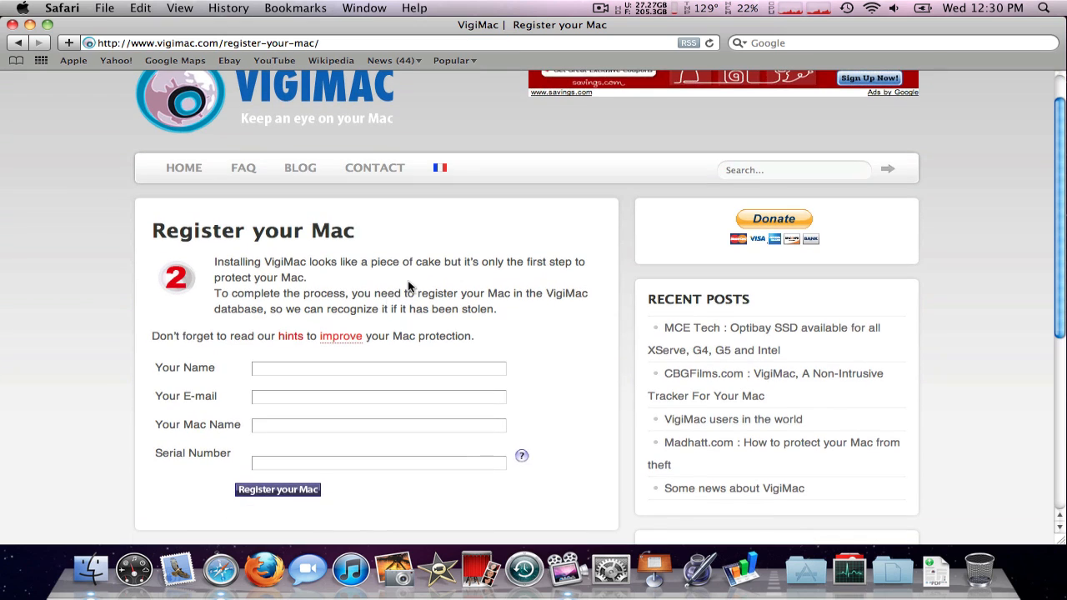
pyautogui.click(377, 461)
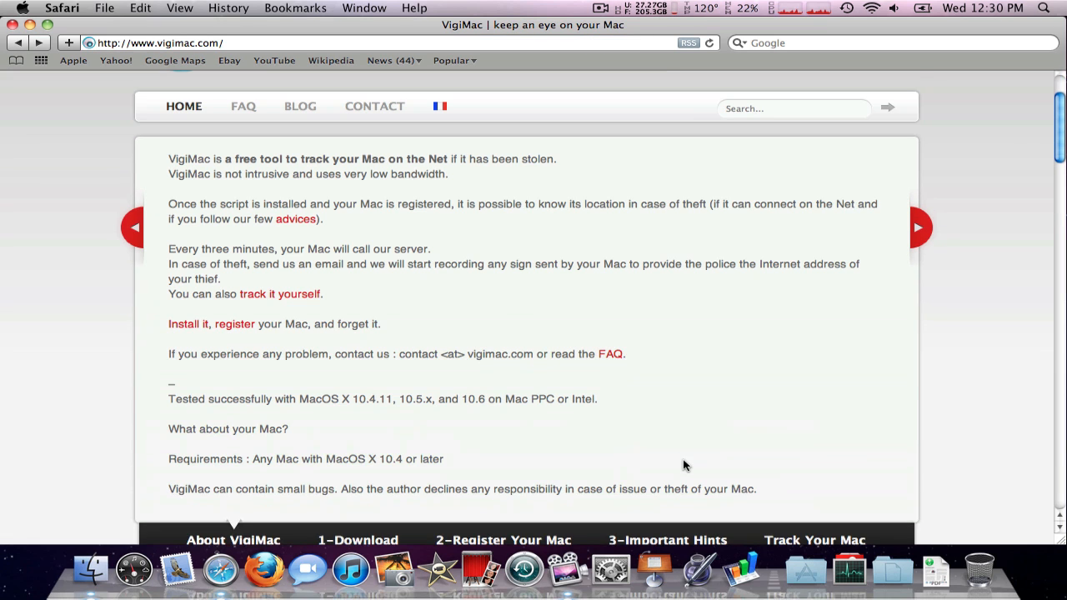
# Show the Track Your Mac summary in the home page slider
pyautogui.scroll(-3)
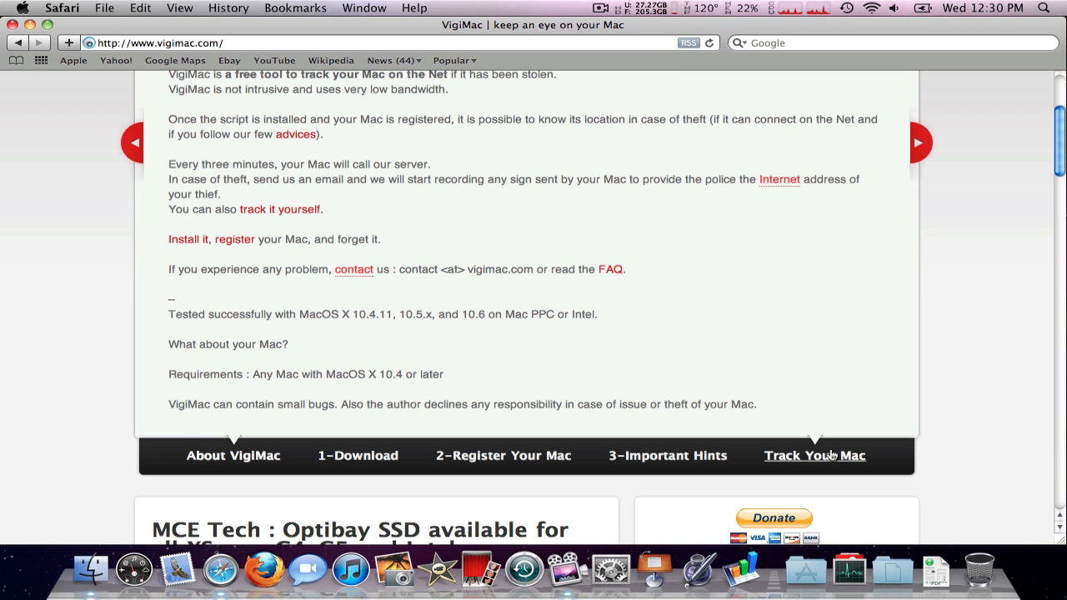
pyautogui.click(357, 456)
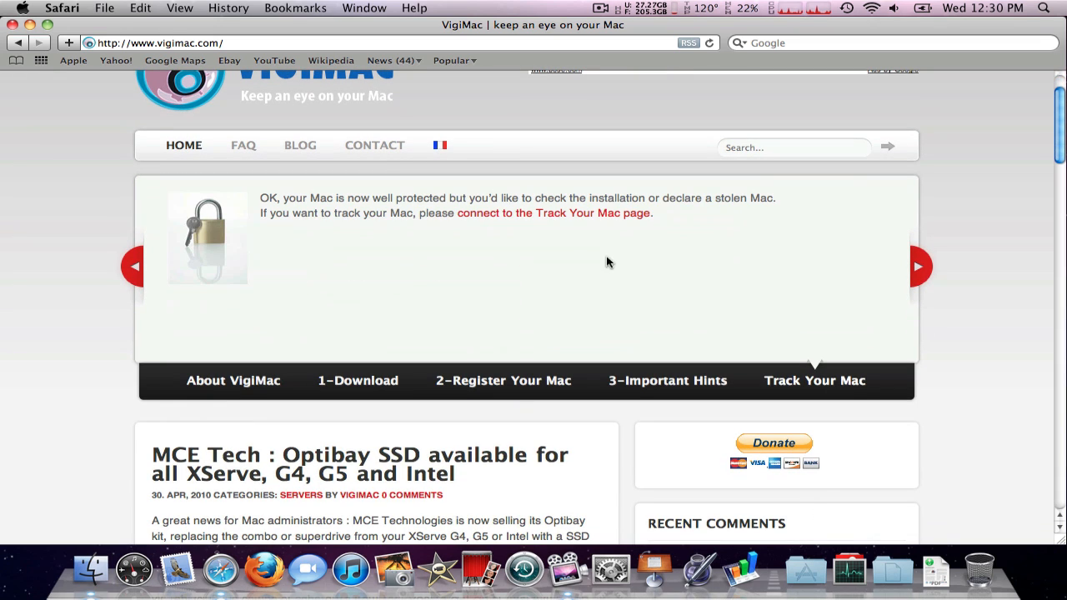
pyautogui.moveTo(581, 216)
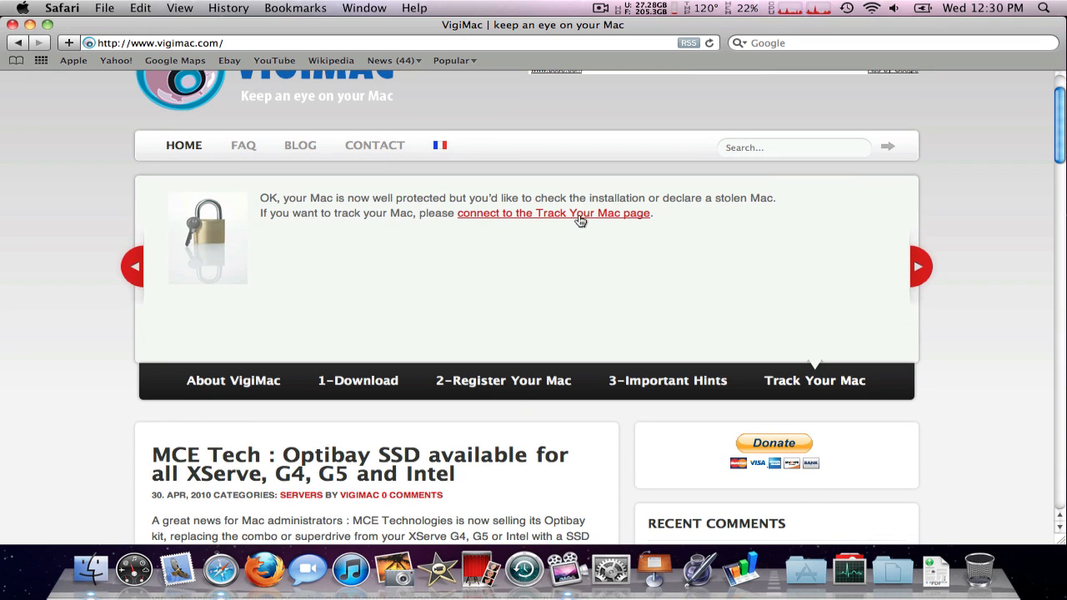
pyautogui.moveTo(404, 380)
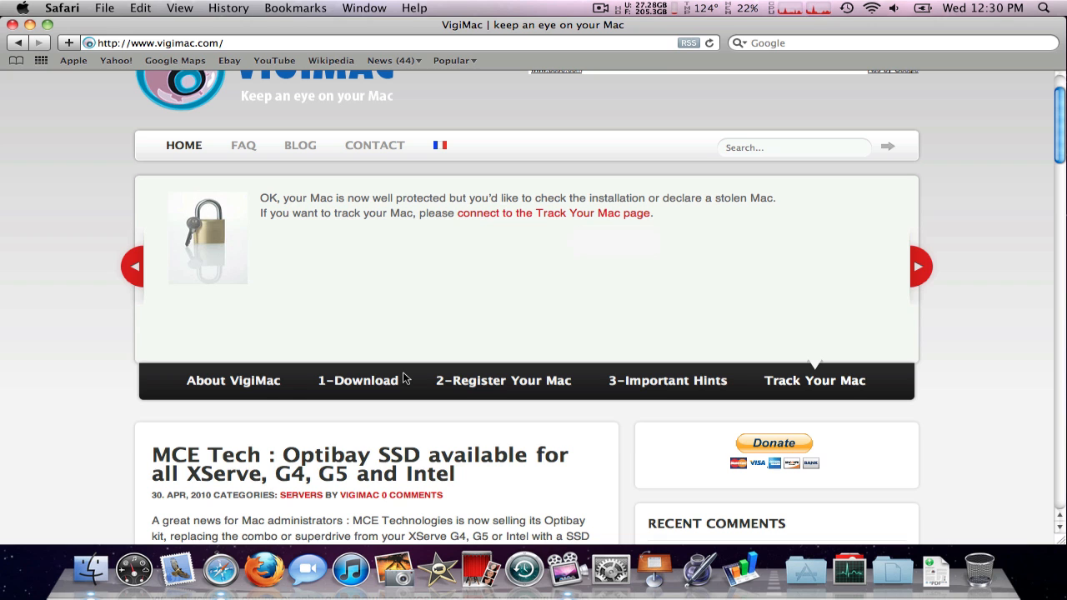
pyautogui.moveTo(440, 327)
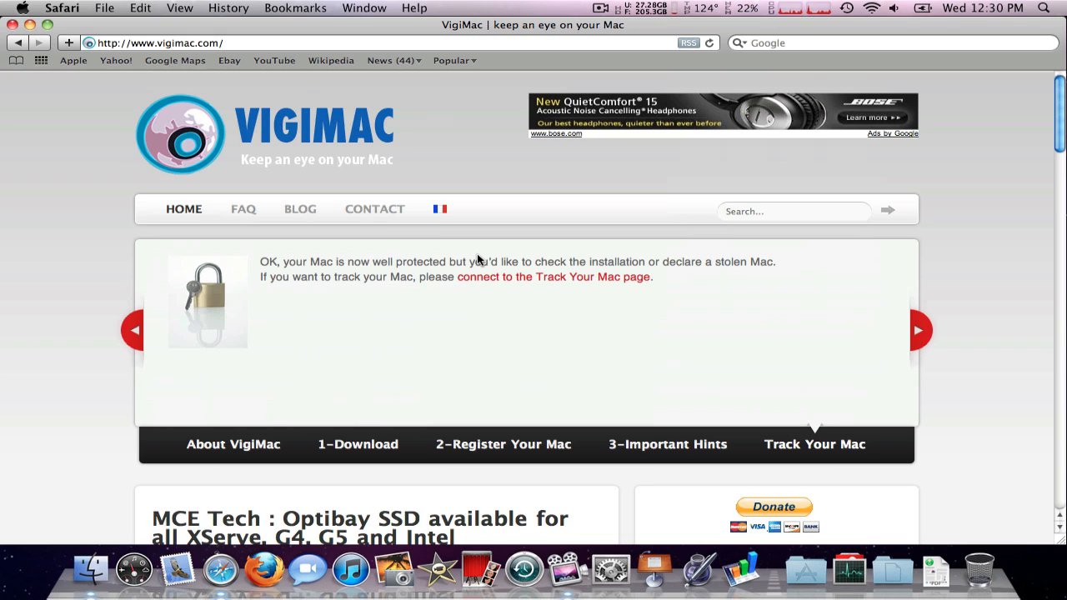
pyautogui.moveTo(290, 148)
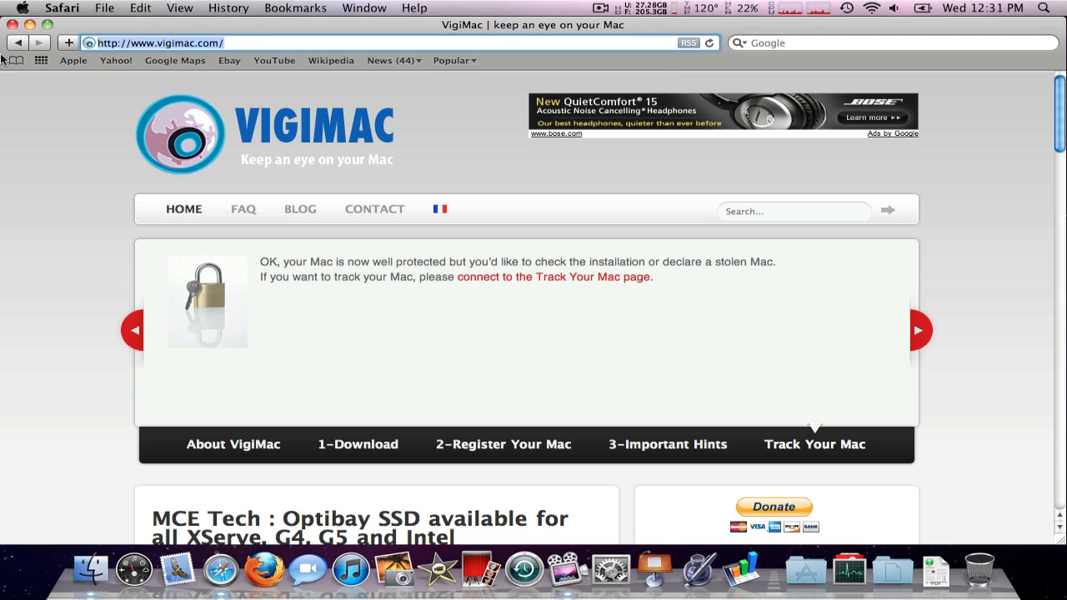
pyautogui.moveTo(381, 255)
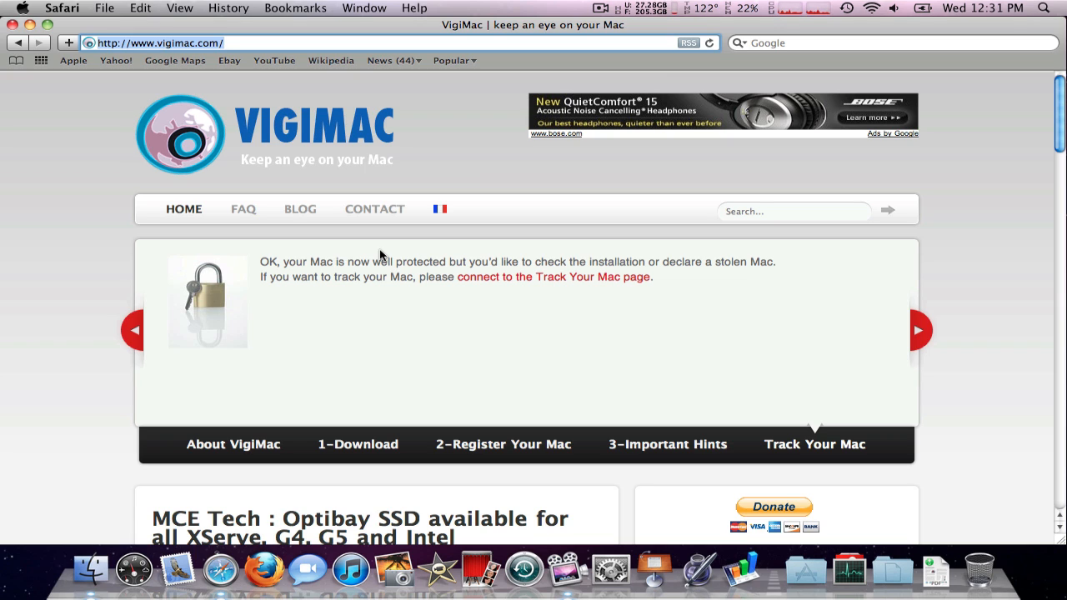
# From the memory menu-bar item, list running processes in Activity Monitor and scan for the tracker
pyautogui.click(743, 7)
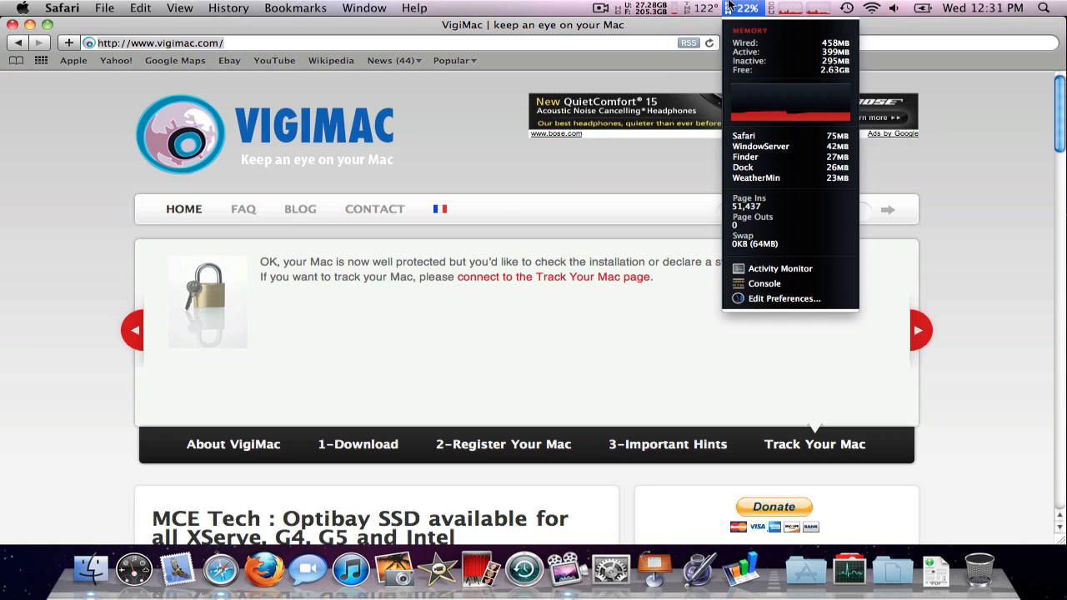
pyautogui.click(780, 268)
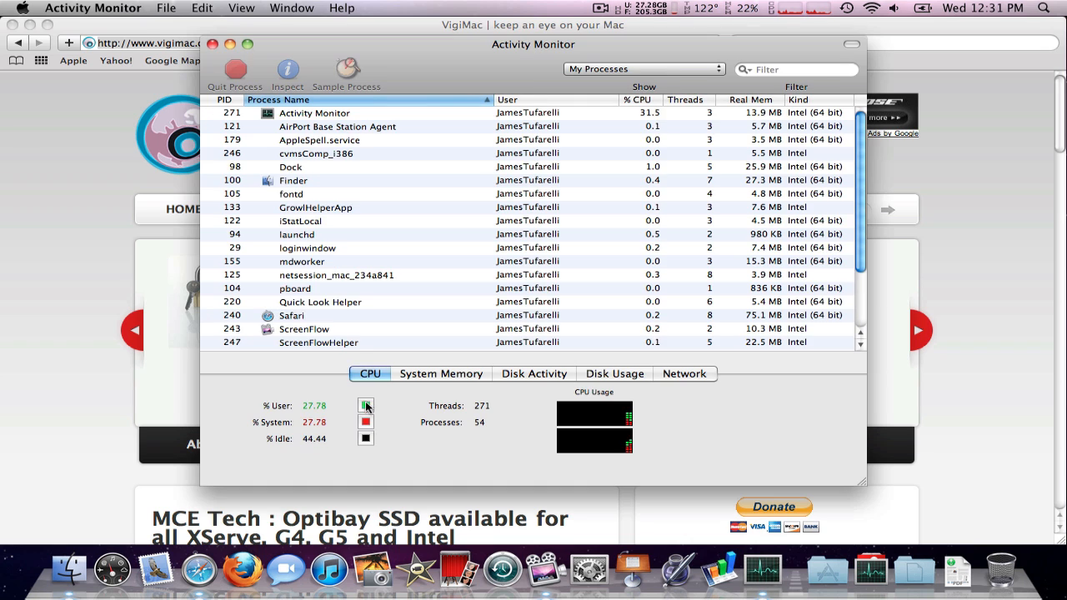
pyautogui.scroll(-3)
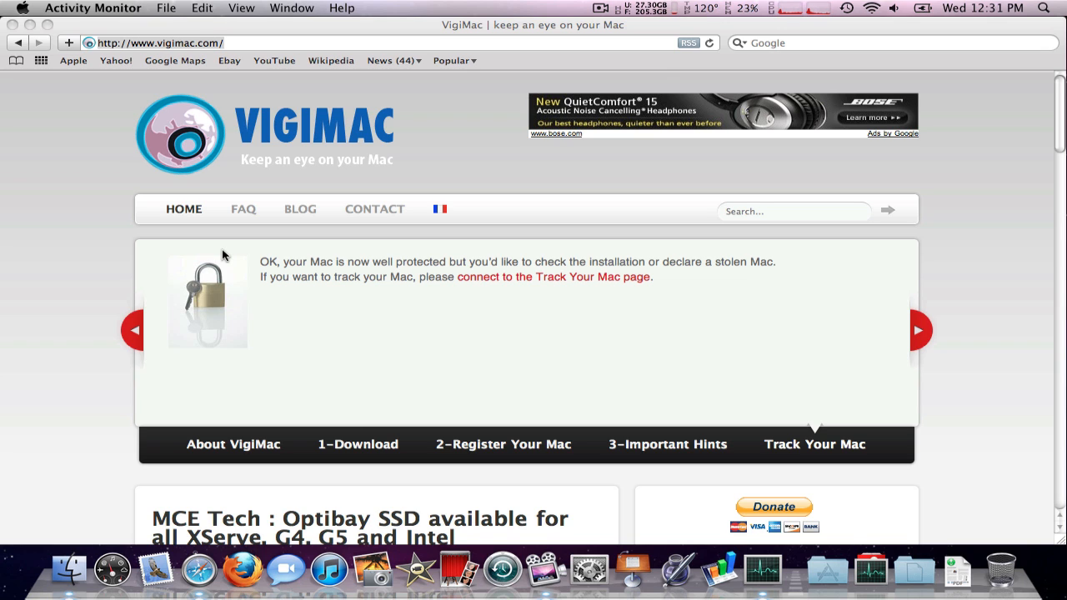
pyautogui.click(601, 7)
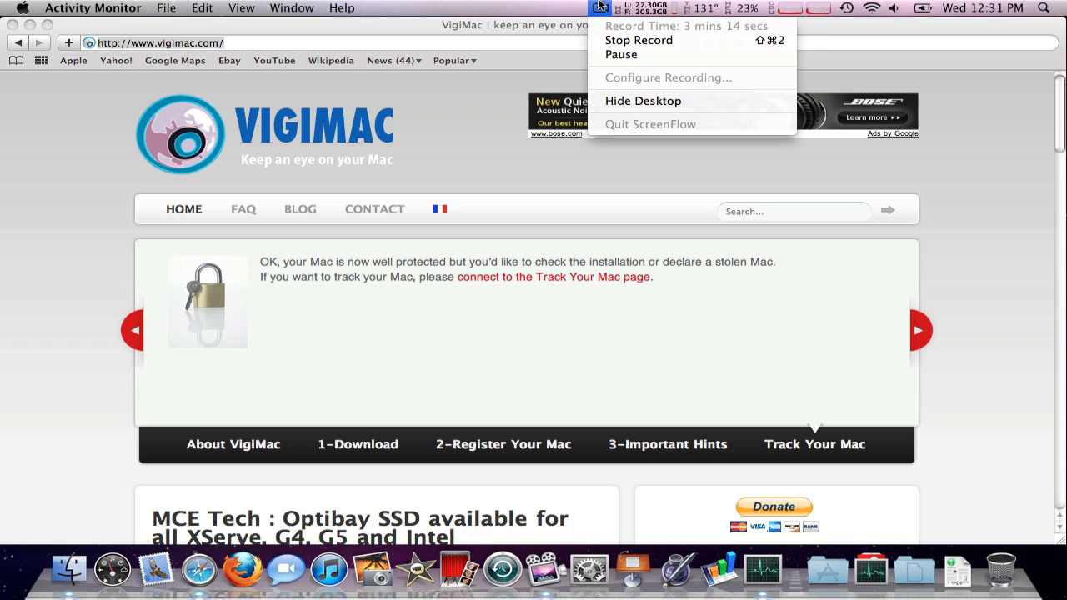